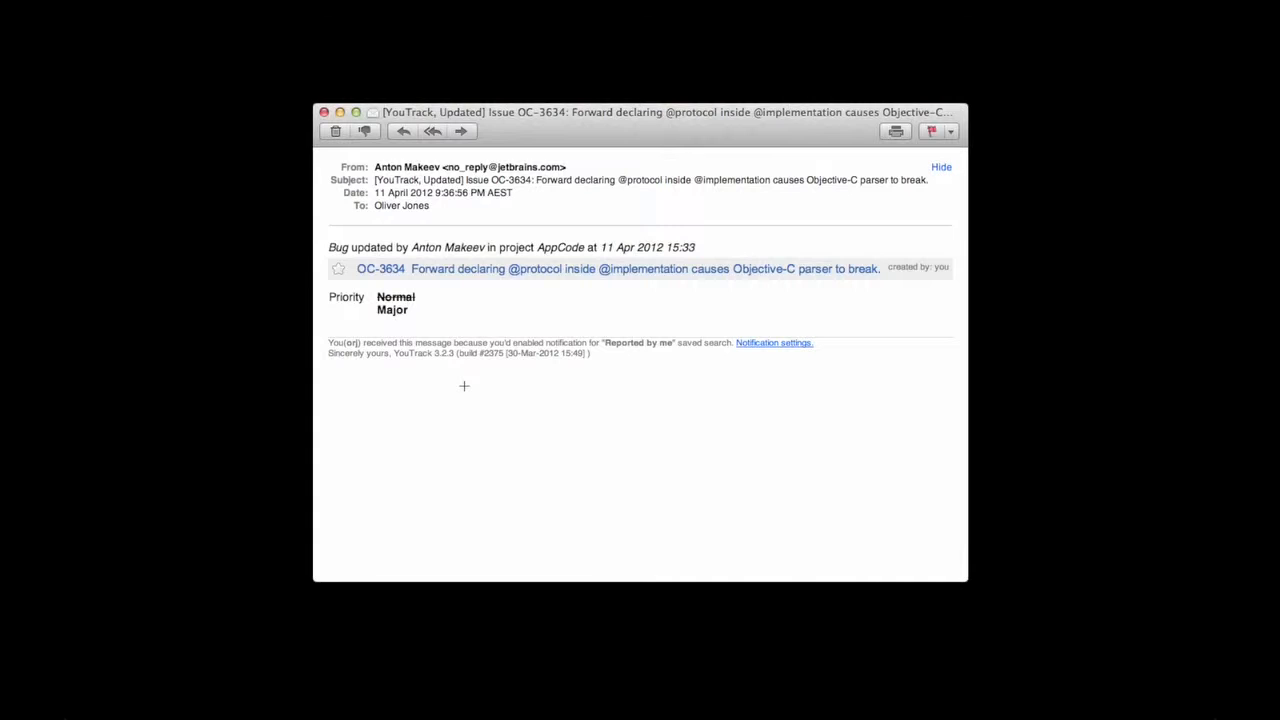
Show the next YouTrack notification, the OC-3635 update where the bug gets an assignee
{"action": "left_click", "coordinate": [460, 132]}
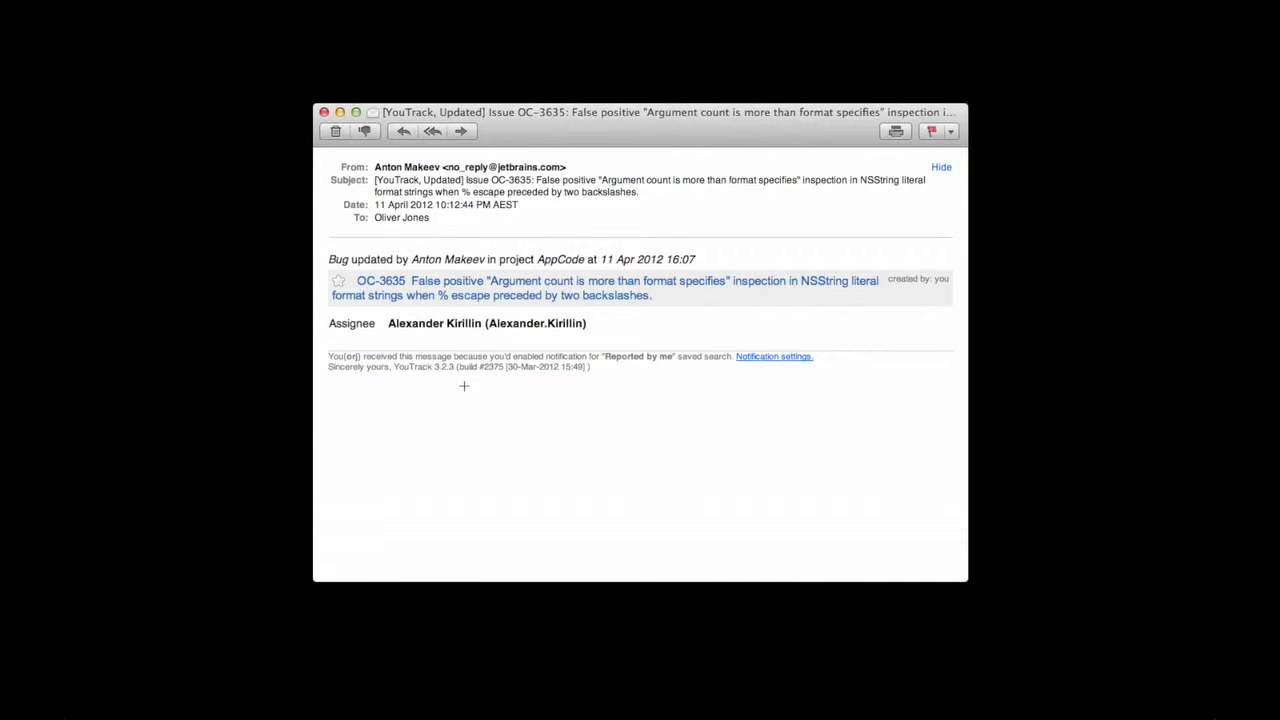